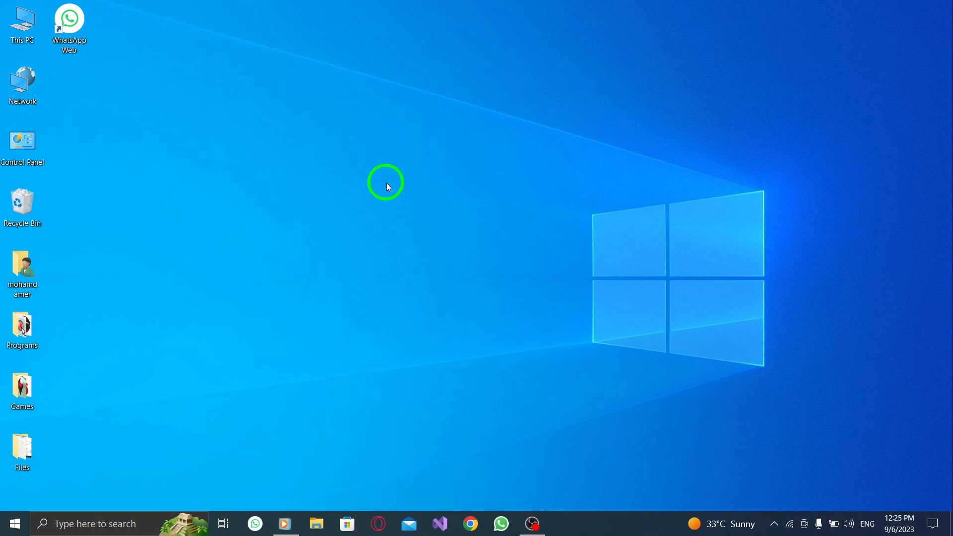
{"action": "mouse_move", "coordinate": [392, 228]}
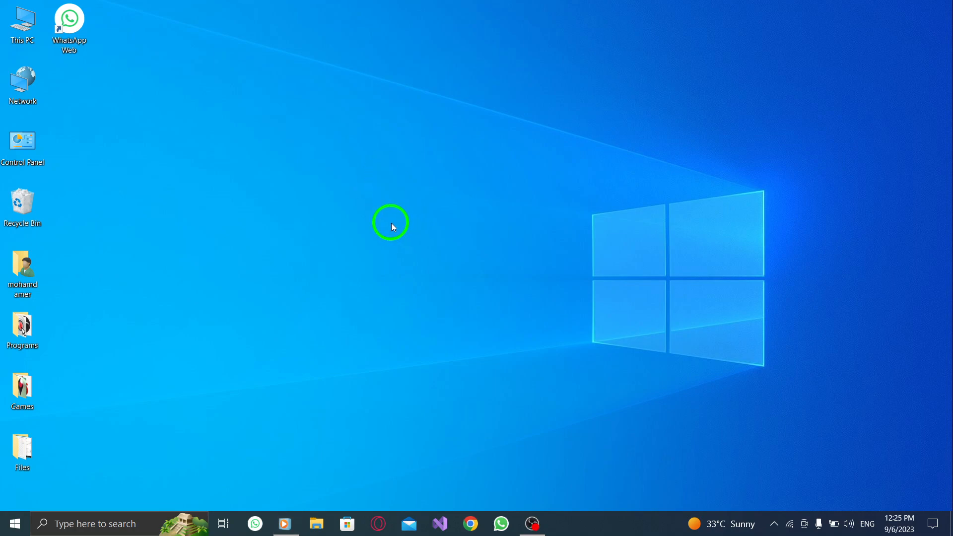
{"action": "mouse_move", "coordinate": [483, 283]}
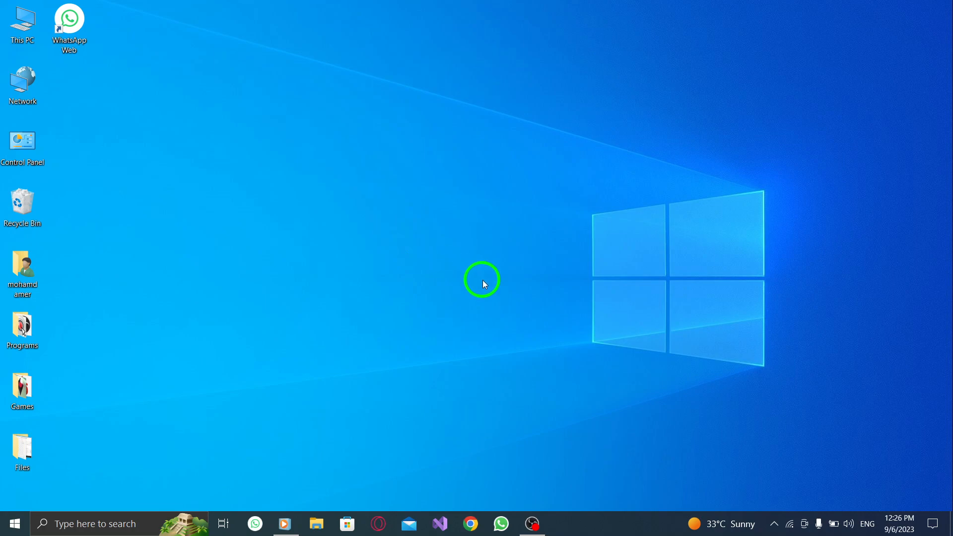
{"action": "mouse_move", "coordinate": [513, 278]}
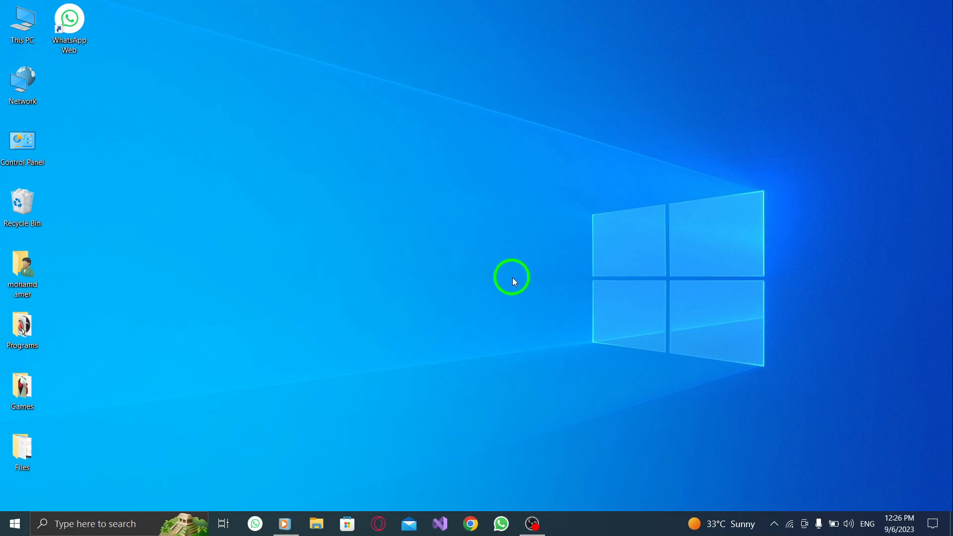
{"action": "mouse_move", "coordinate": [500, 523]}
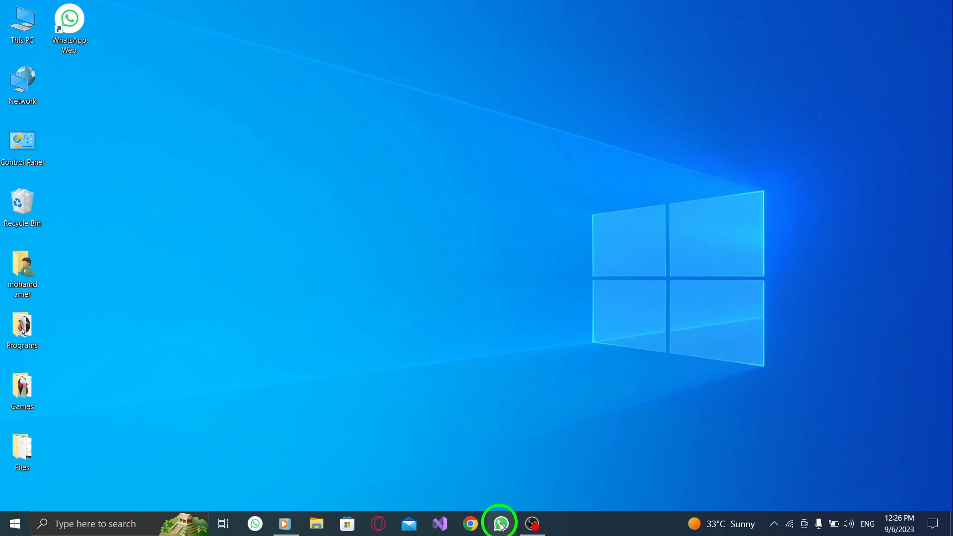
Launch WhatsApp from the taskbar and let the Ameroo and Test chat list load
{"action": "left_click", "coordinate": [500, 523]}
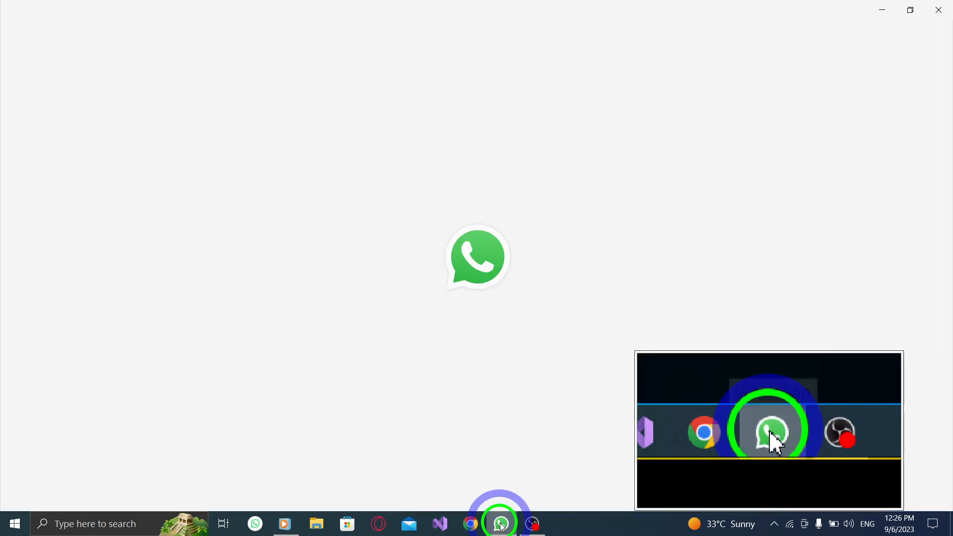
{"action": "left_click", "coordinate": [501, 523]}
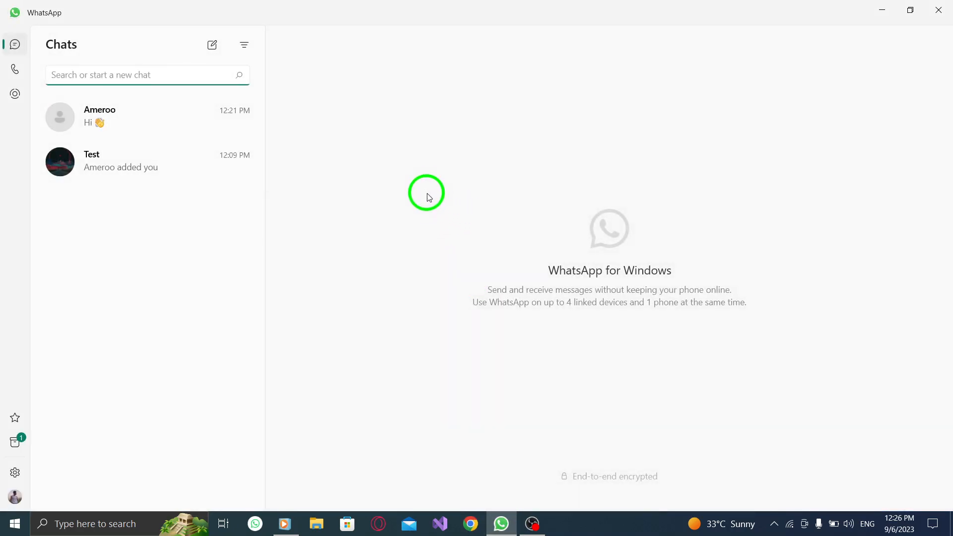
{"action": "mouse_move", "coordinate": [477, 167]}
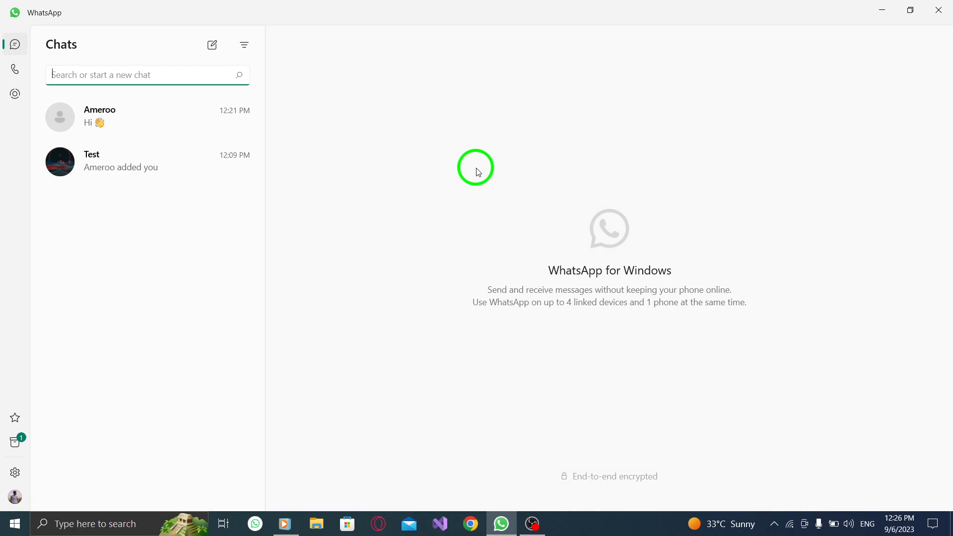
{"action": "mouse_move", "coordinate": [417, 177]}
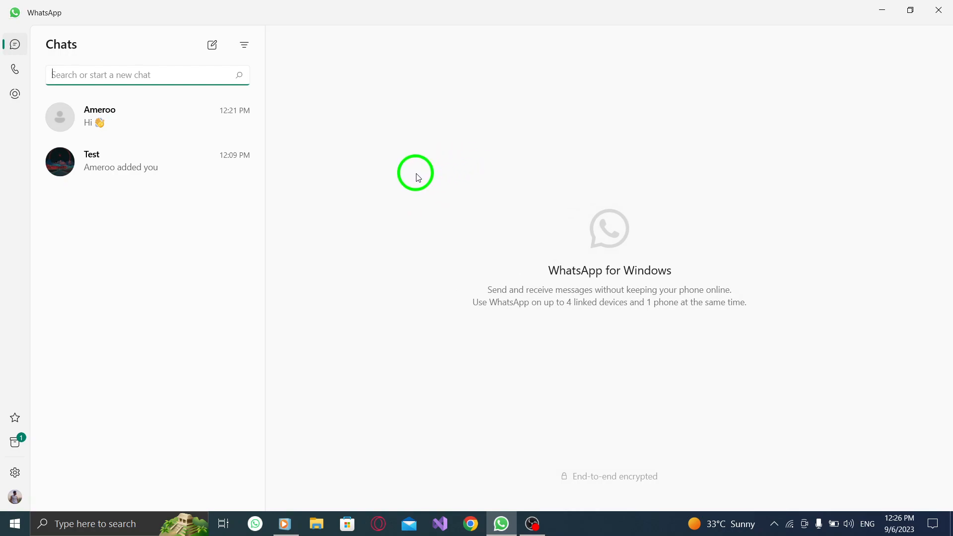
{"action": "mouse_move", "coordinate": [52, 128]}
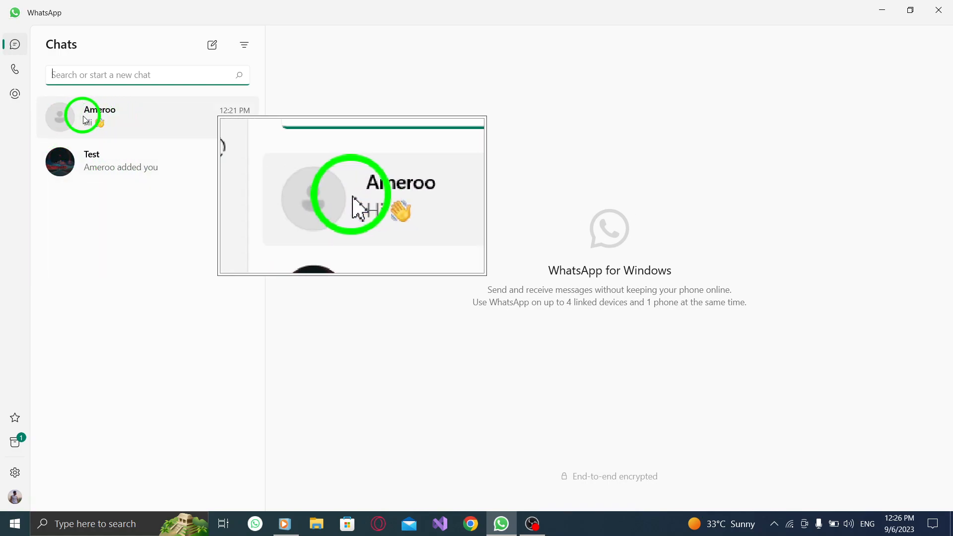
Use the Ameroo chat's context menu to choose Mark as unread
{"action": "right_click", "coordinate": [97, 117]}
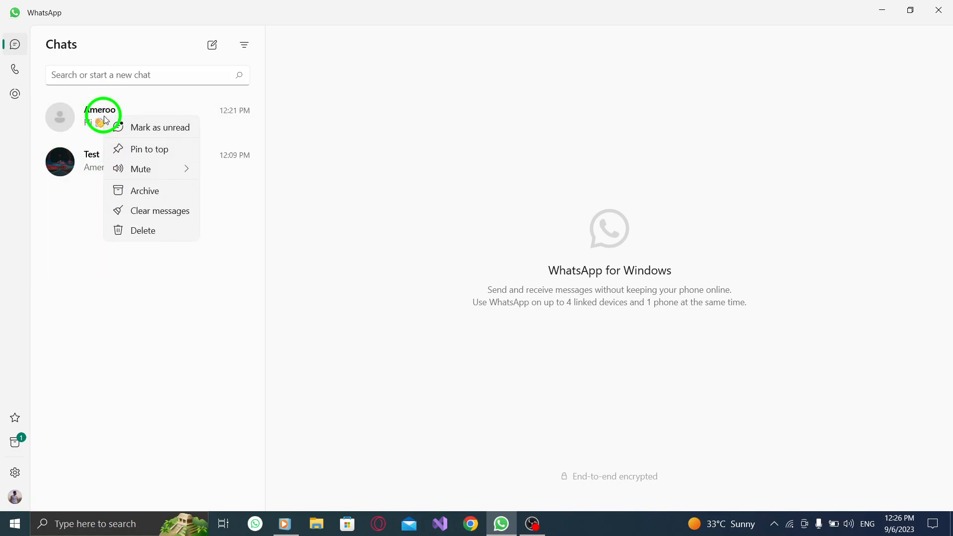
{"action": "mouse_move", "coordinate": [138, 224]}
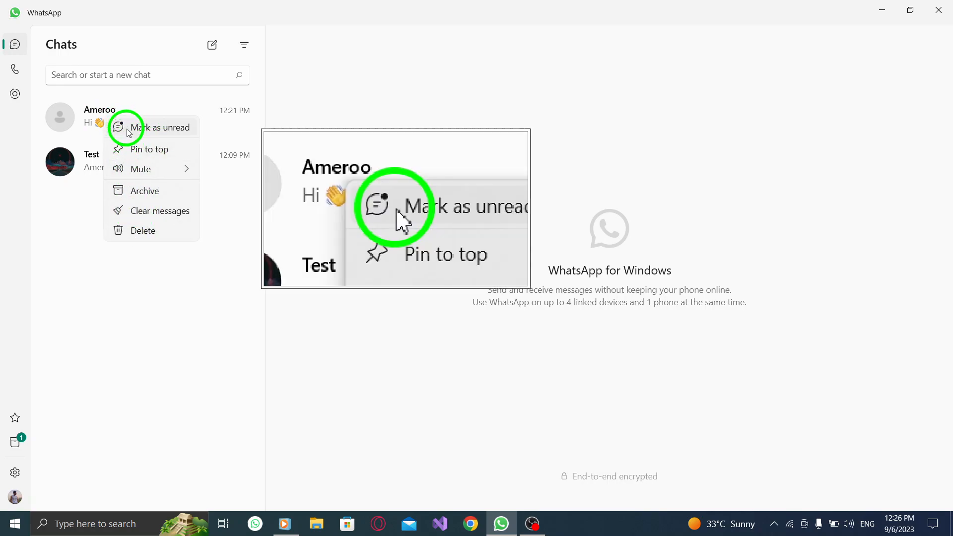
{"action": "mouse_move", "coordinate": [180, 128]}
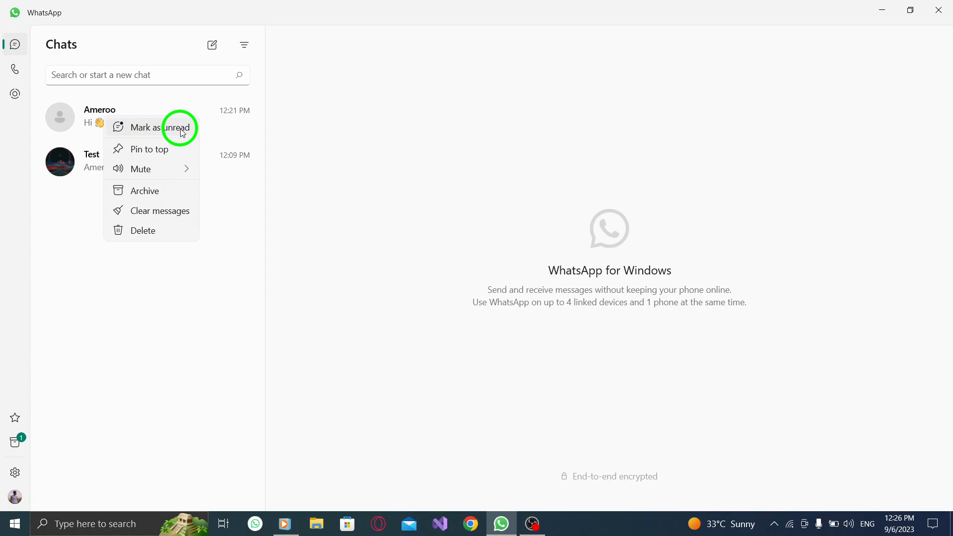
{"action": "mouse_move", "coordinate": [141, 133]}
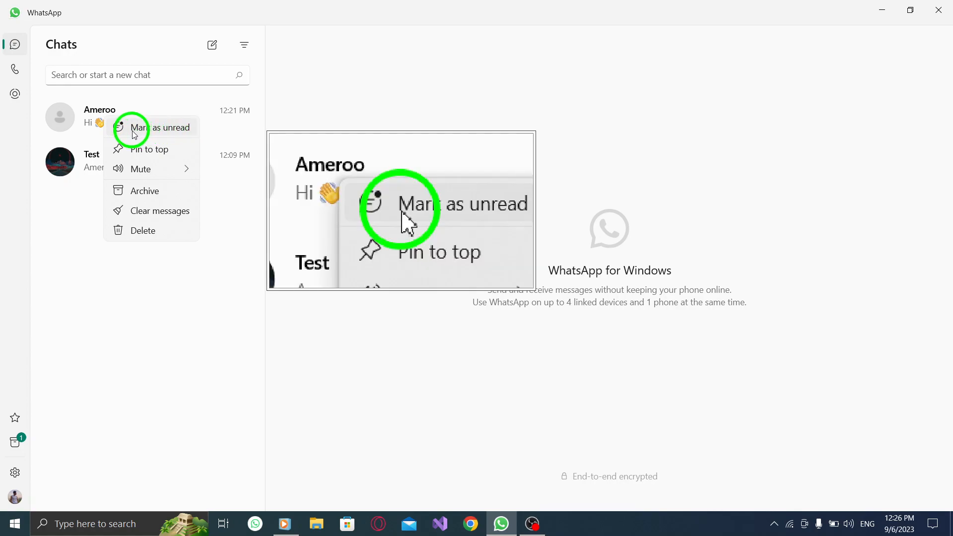
{"action": "left_click", "coordinate": [161, 127]}
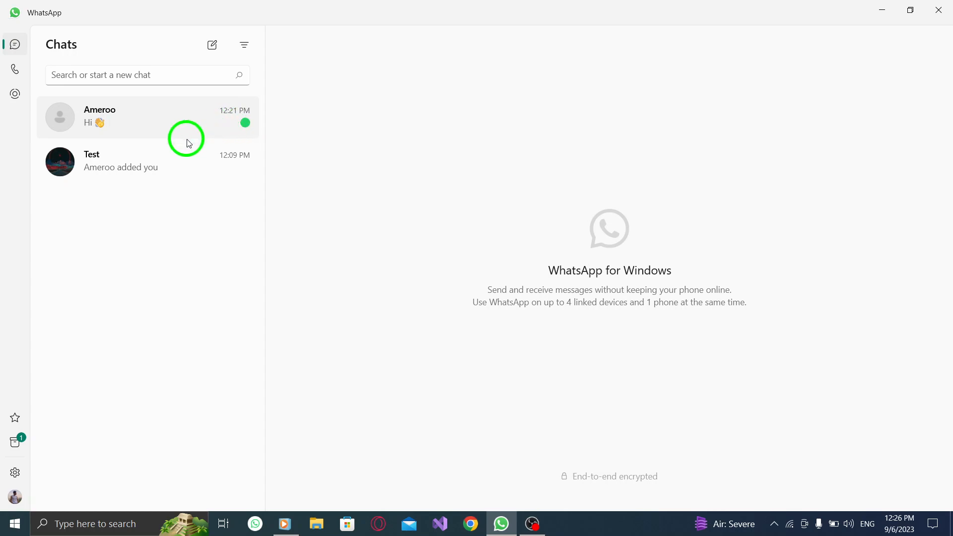
{"action": "mouse_move", "coordinate": [431, 231]}
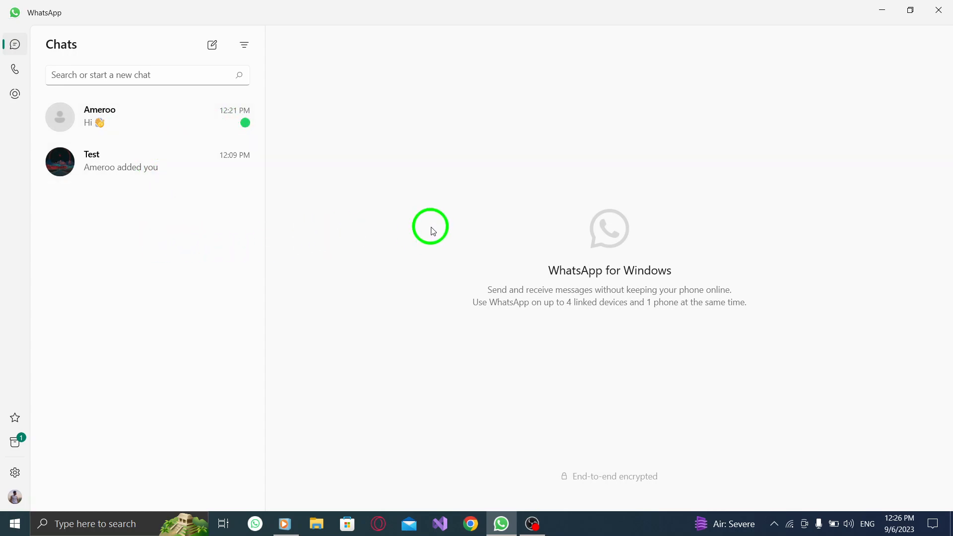
{"action": "mouse_move", "coordinate": [647, 174]}
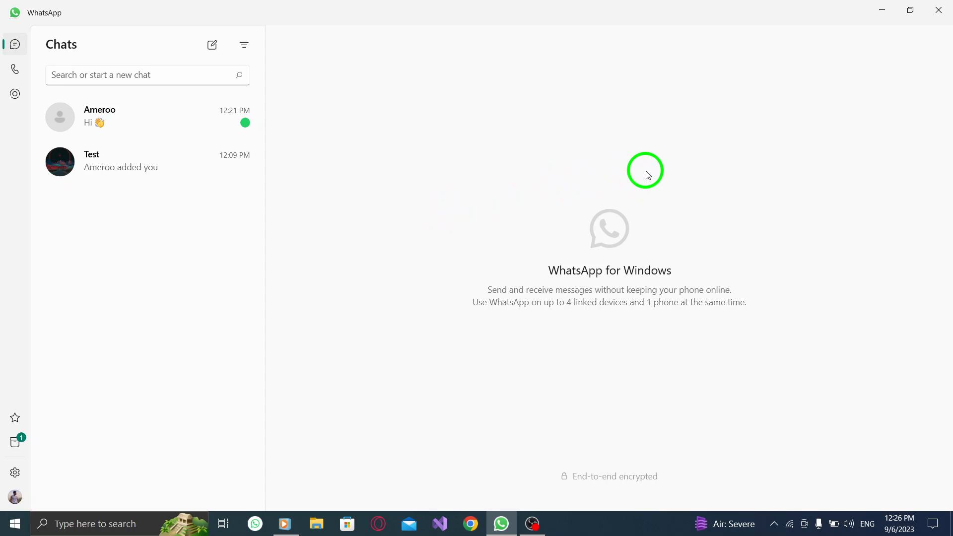
{"action": "mouse_move", "coordinate": [715, 181]}
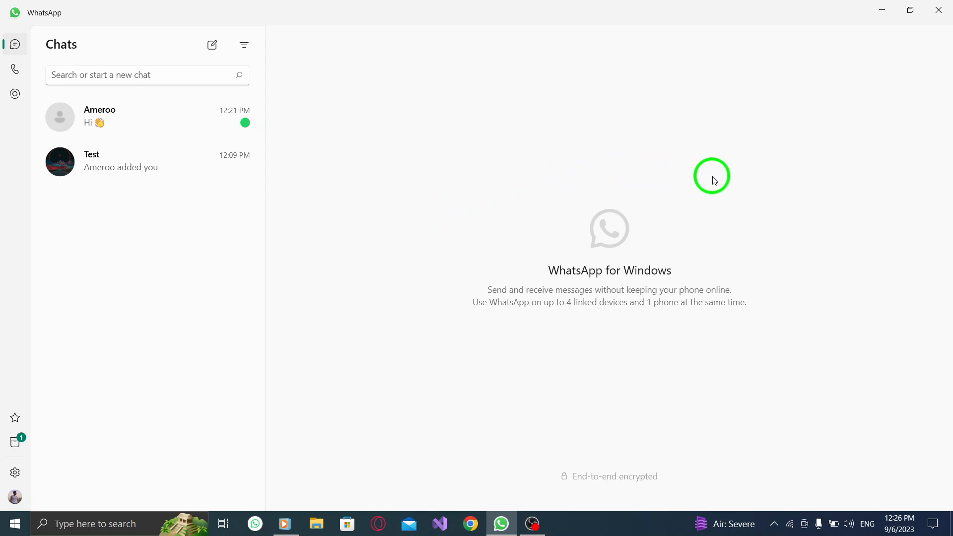
{"action": "mouse_move", "coordinate": [762, 174]}
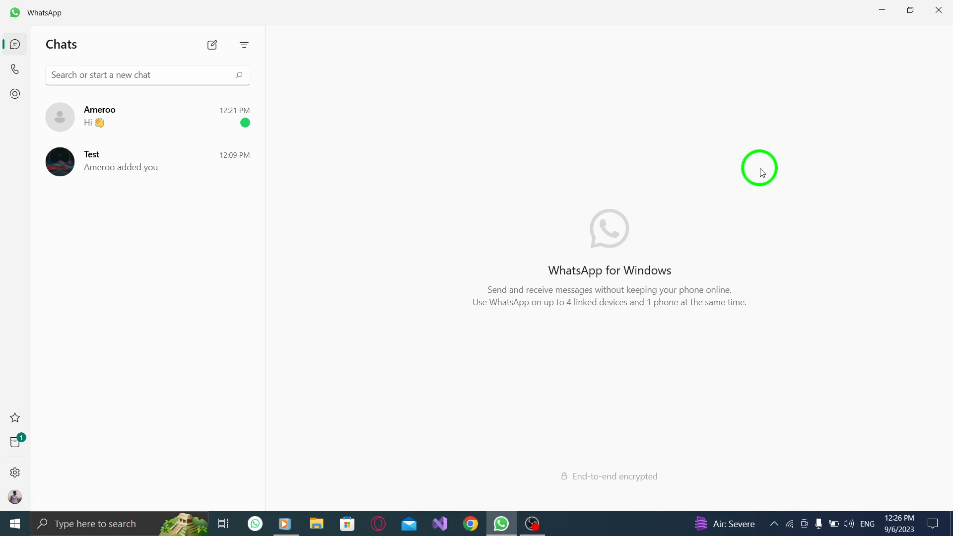
{"action": "mouse_move", "coordinate": [912, 46]}
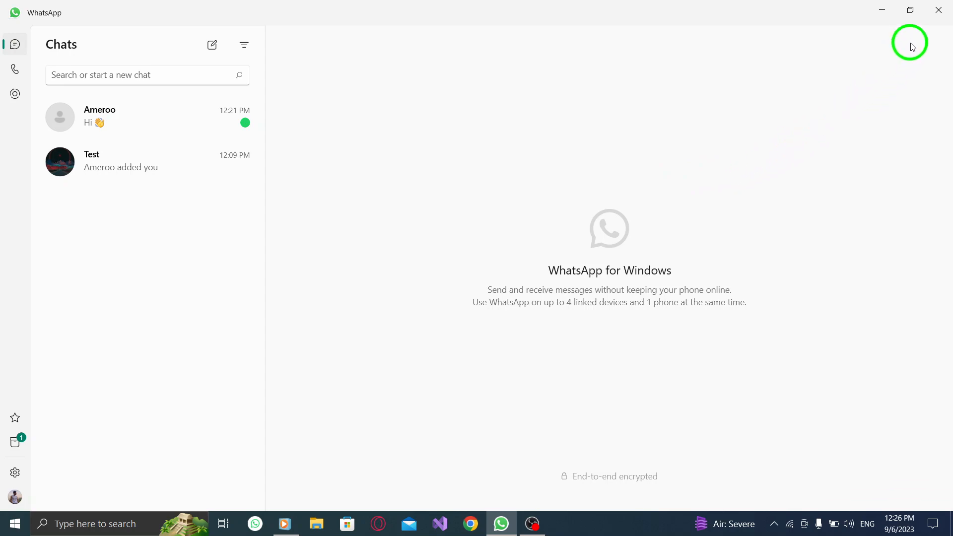